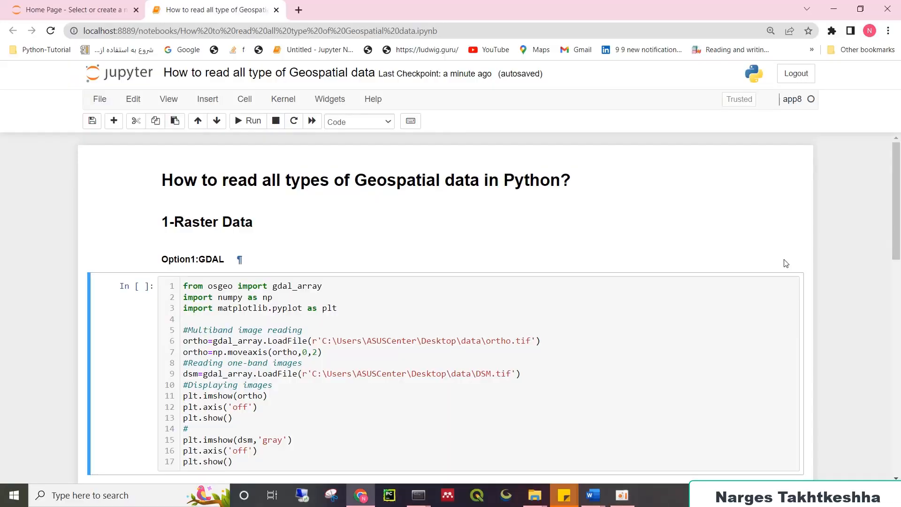
- Scroll to the GDAL raster cell and highlight gdal_array in the ortho LoadFile line
scroll("down", 3)
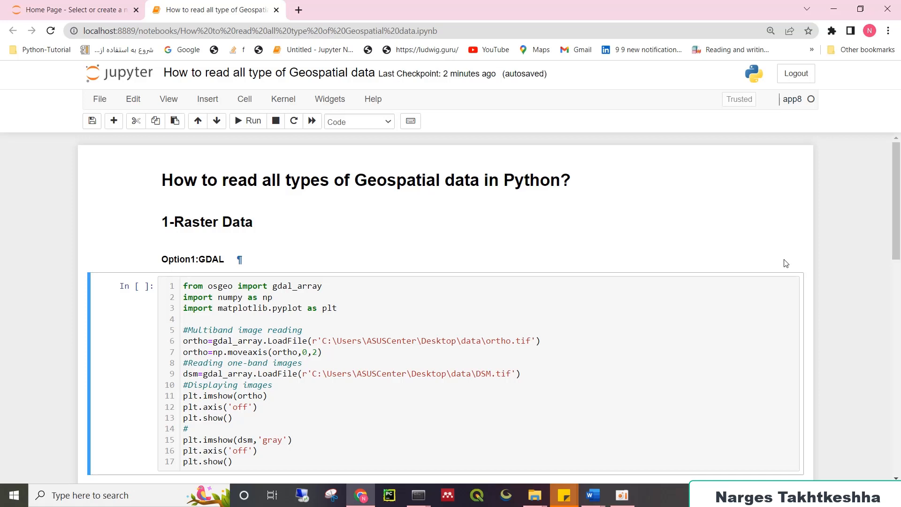
scroll("down", 3)
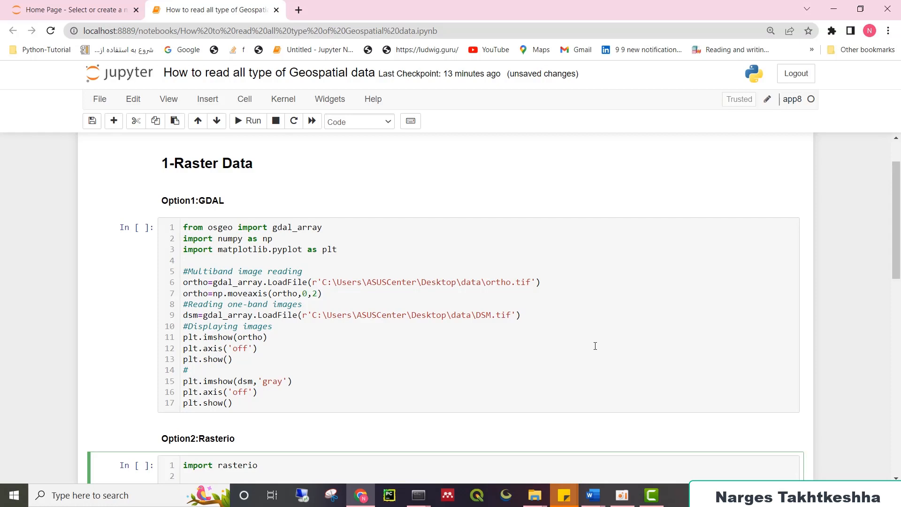
mouse_move(466, 285)
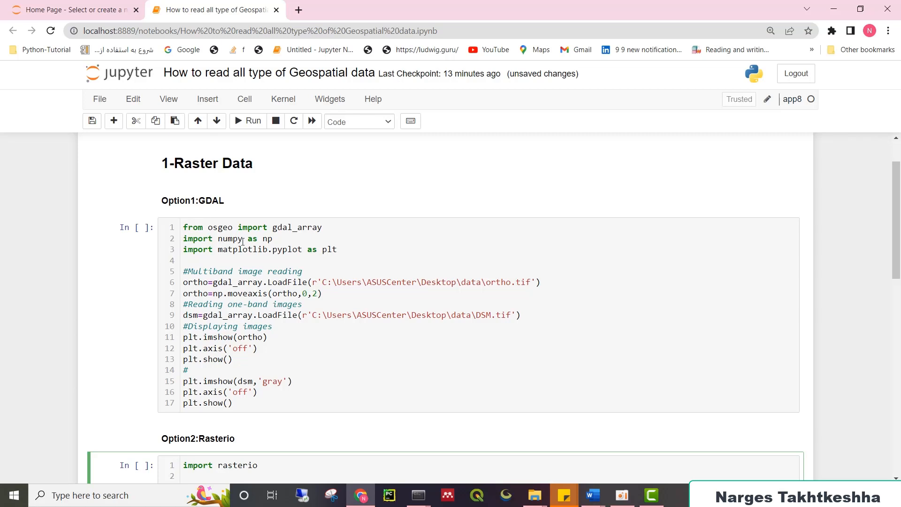
mouse_move(339, 230)
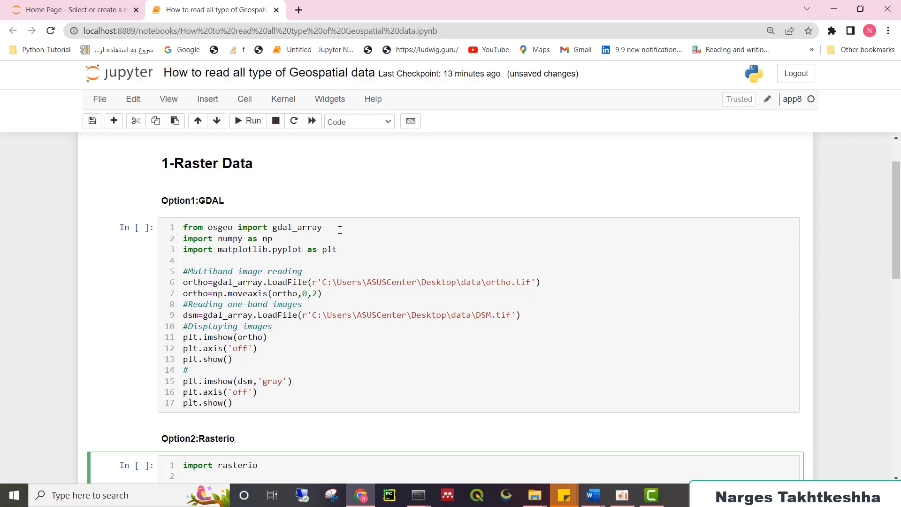
left_click(323, 227)
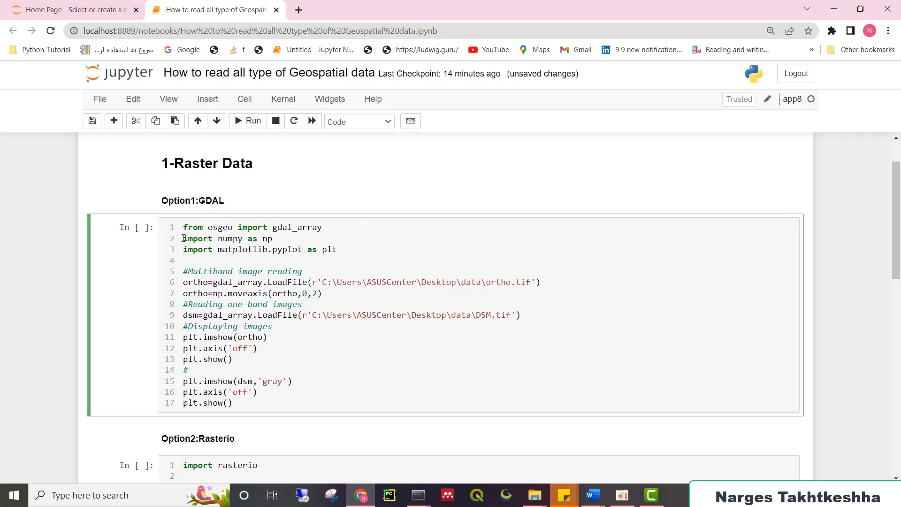
left_click(323, 227)
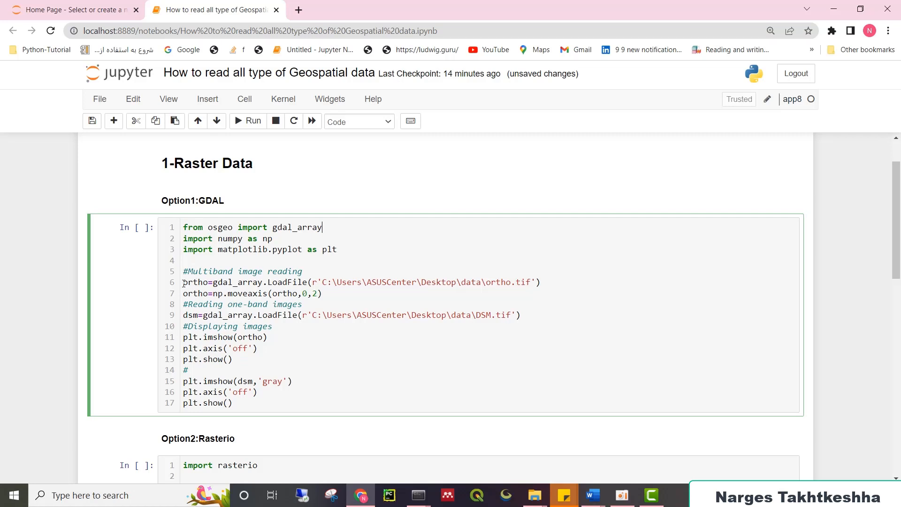
mouse_move(182, 266)
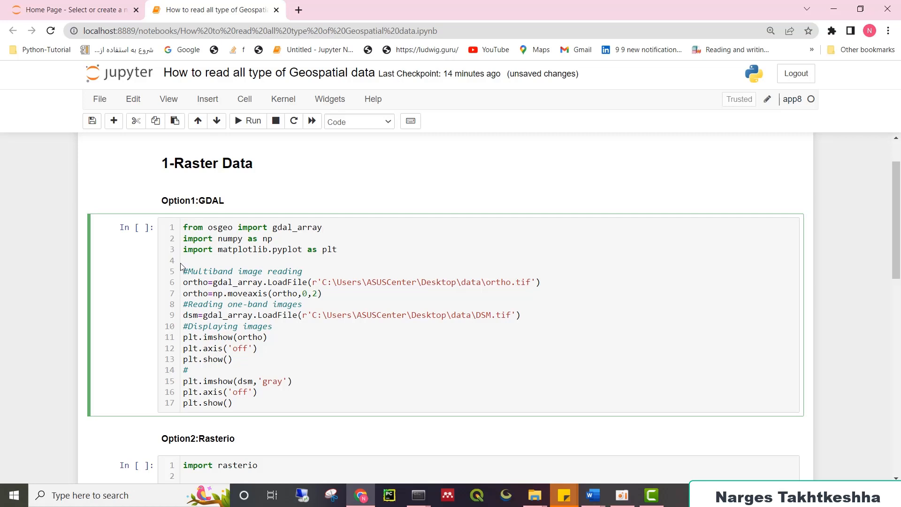
double_click(219, 282)
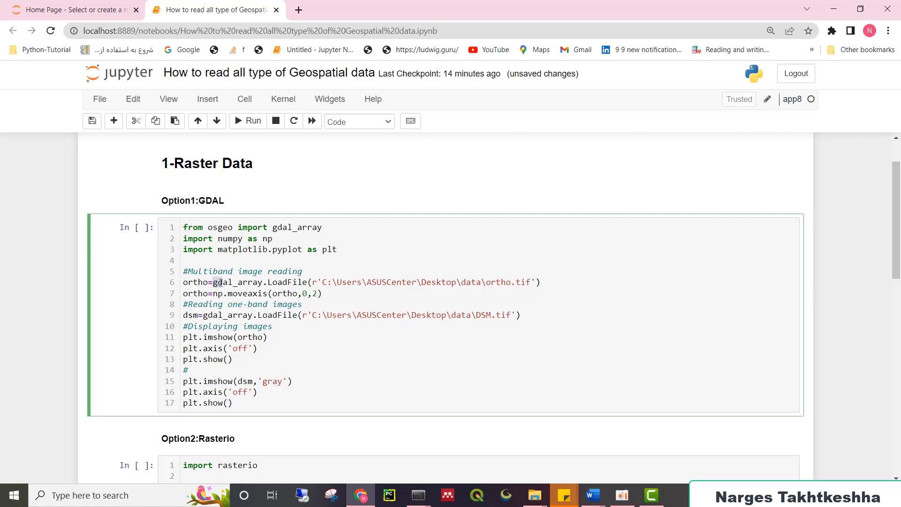
double_click(237, 283)
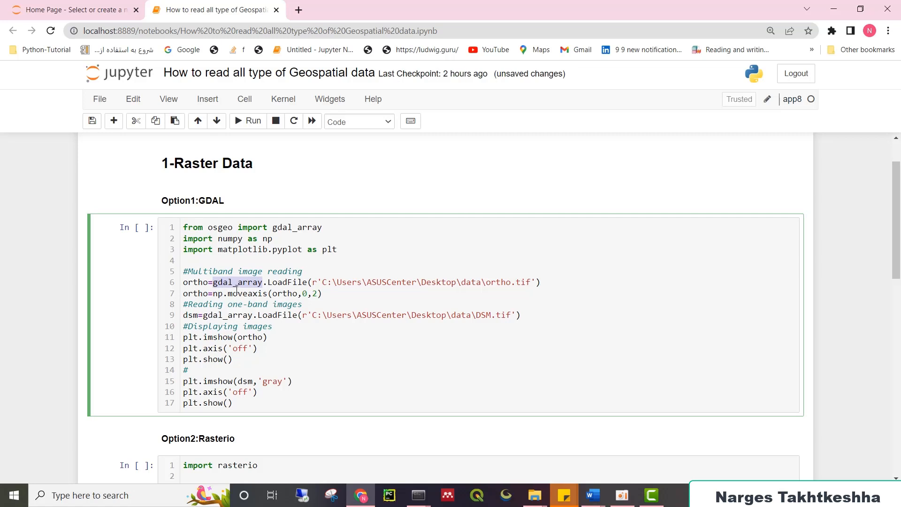
mouse_move(240, 286)
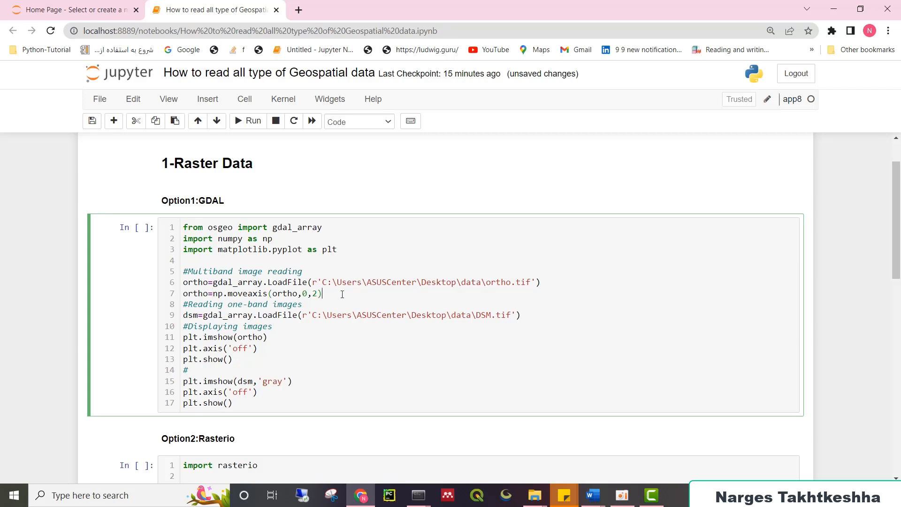
- Append the comment #W,H,B to the moveaxis line, then point out the imshow call
type("#w")
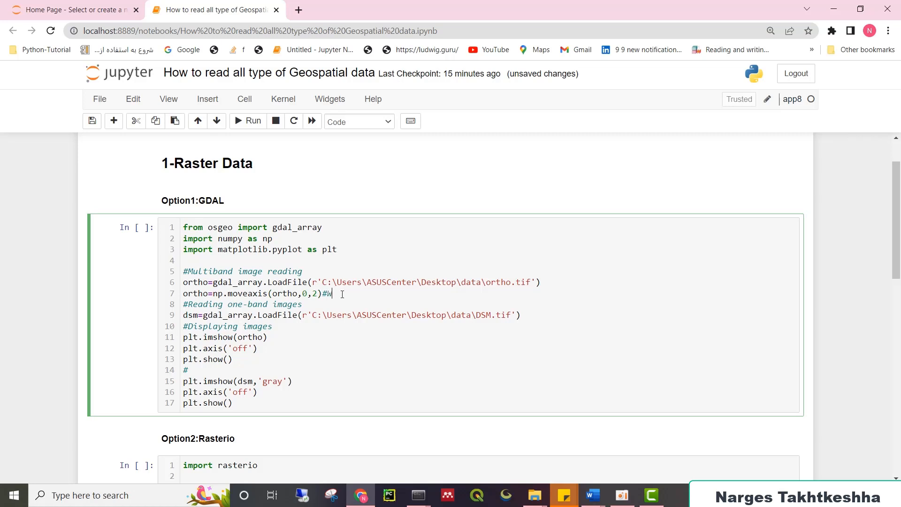
type(",H")
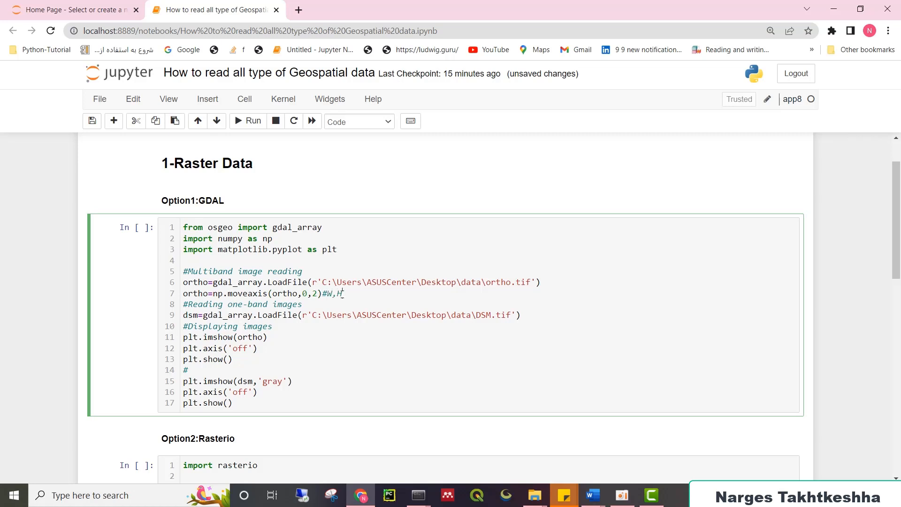
type("B")
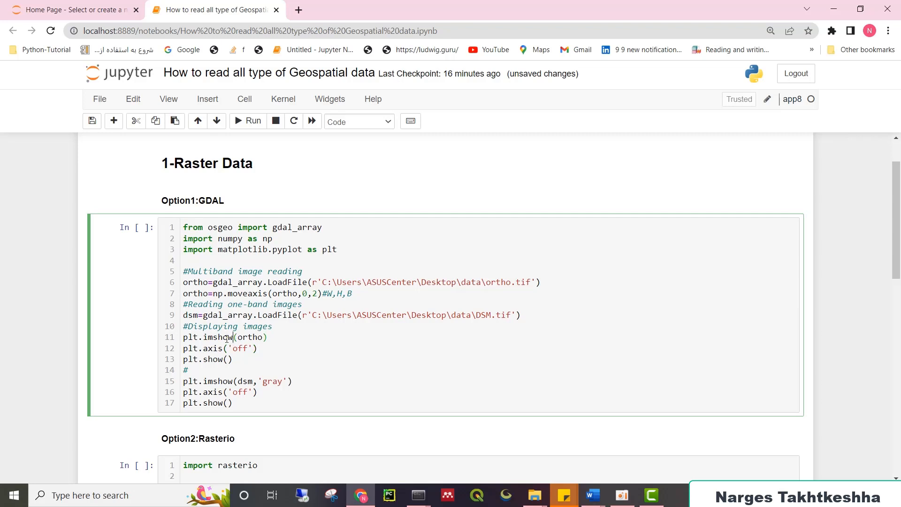
double_click(190, 337)
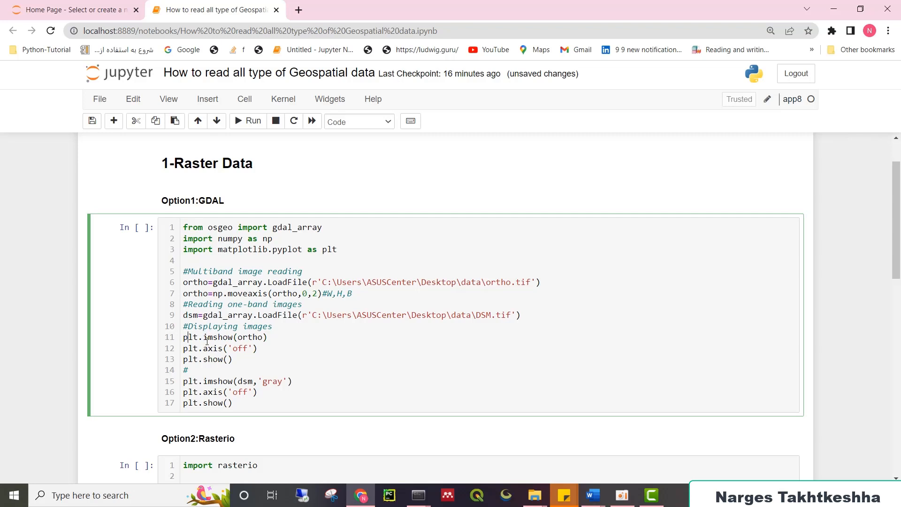
- Run the GDAL cell to show the orthophoto and DSM, then scroll to the Rasterio cell
left_click(248, 121)
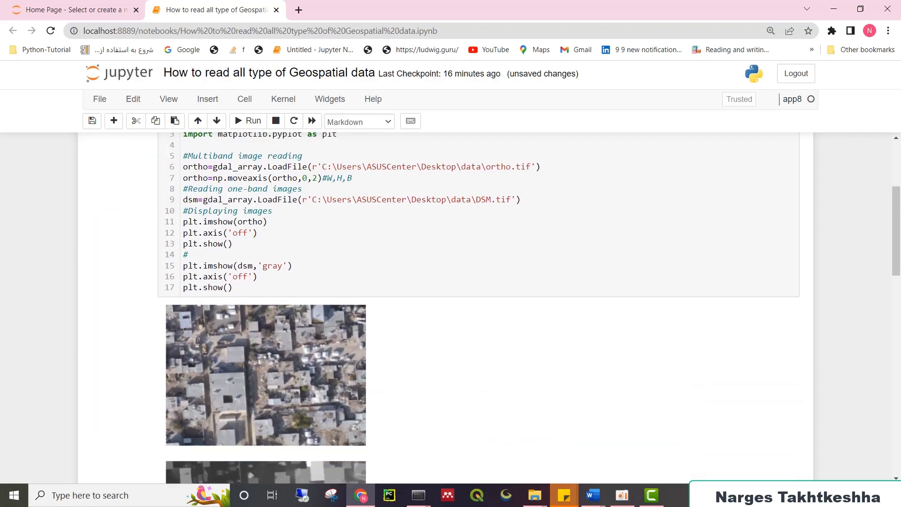
scroll("down", 3)
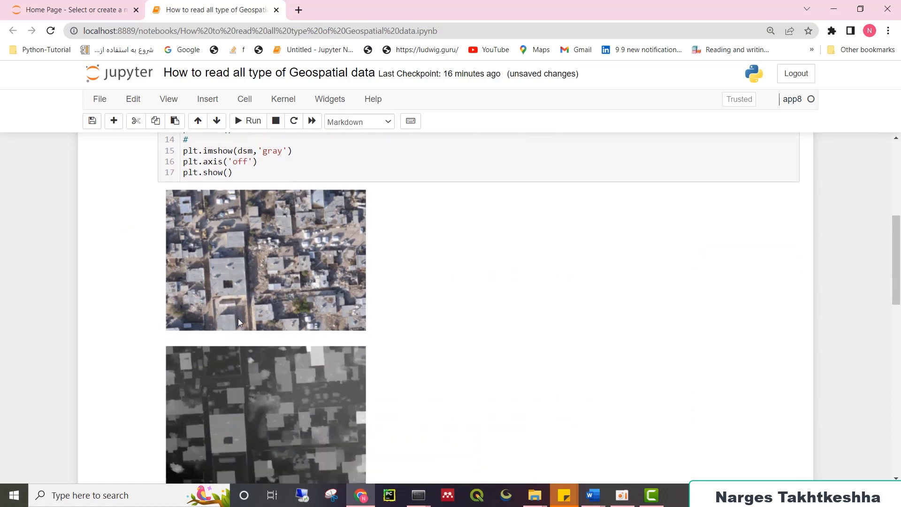
scroll("down", 3)
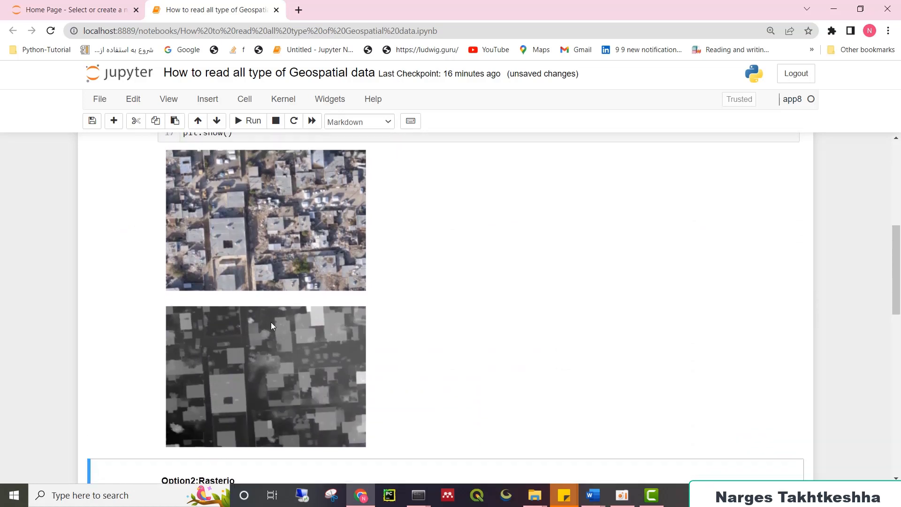
scroll("down", 3)
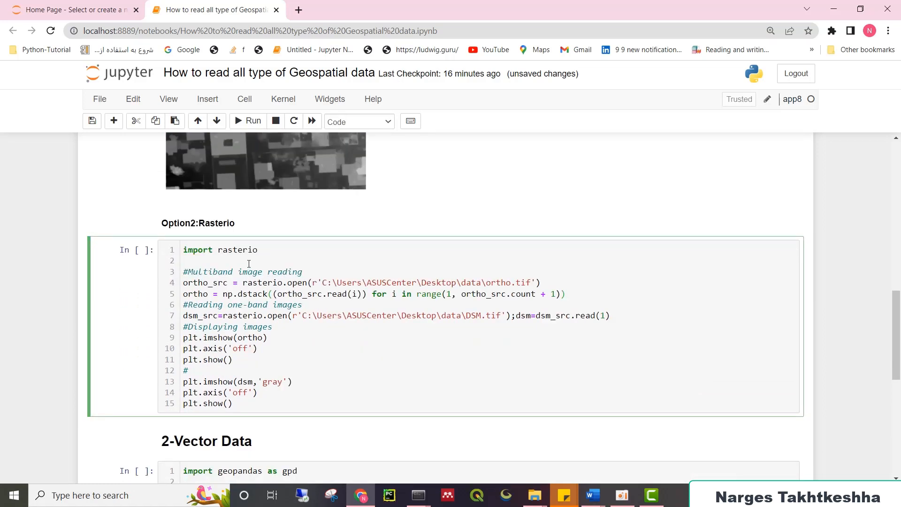
double_click(221, 249)
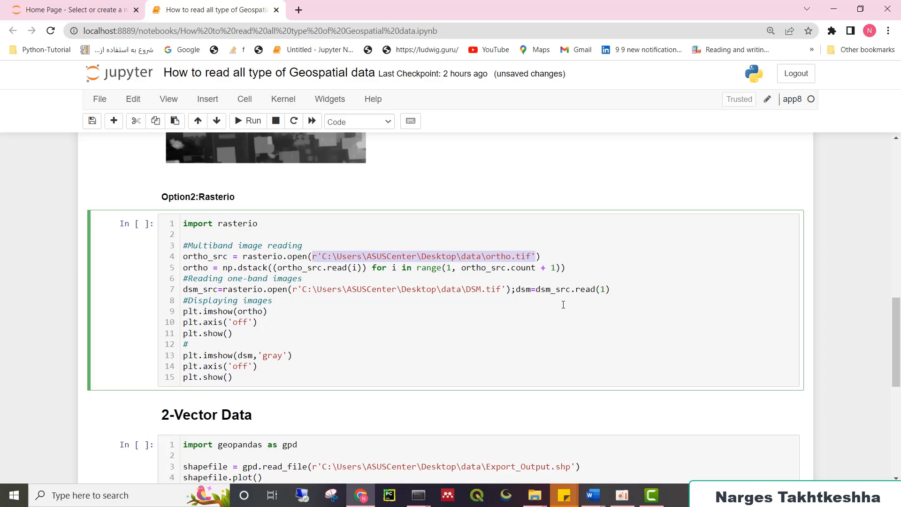
double_click(585, 289)
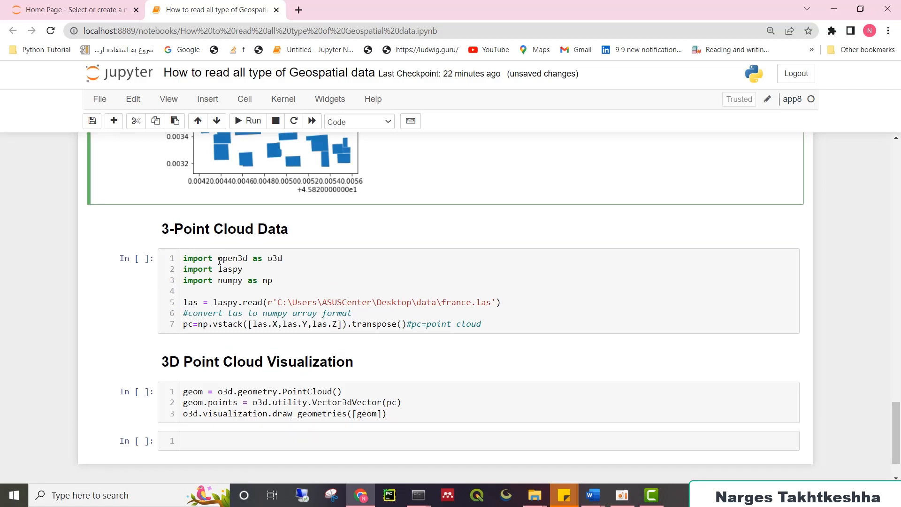
mouse_move(219, 260)
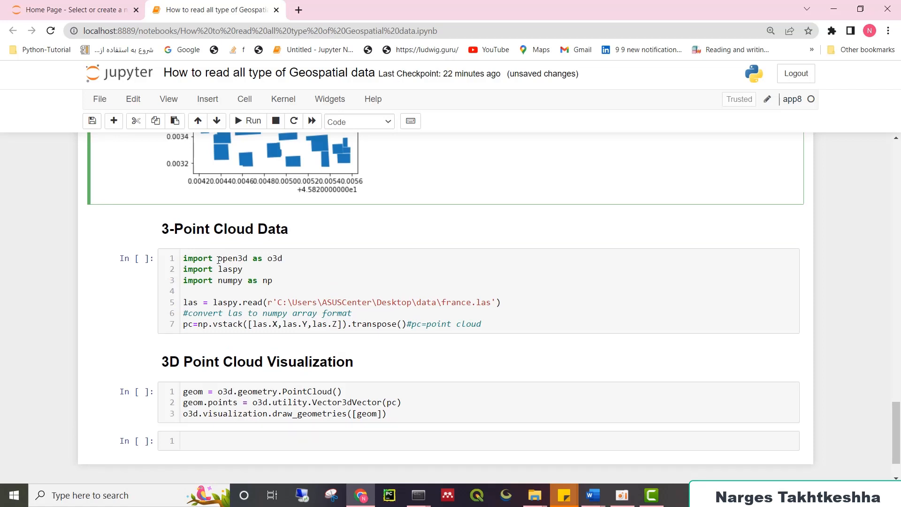
- Select the point cloud cell and review its open3d and laspy imports and france.las read
left_click(218, 258)
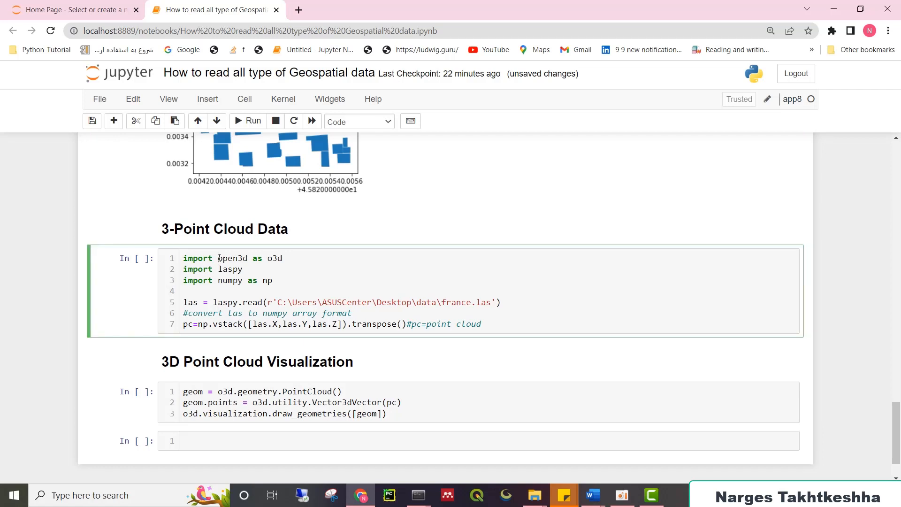
double_click(232, 259)
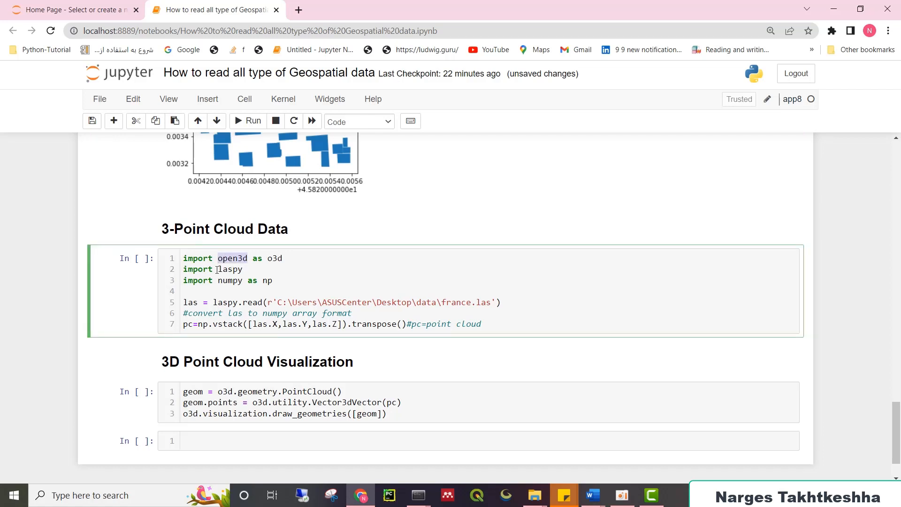
double_click(230, 269)
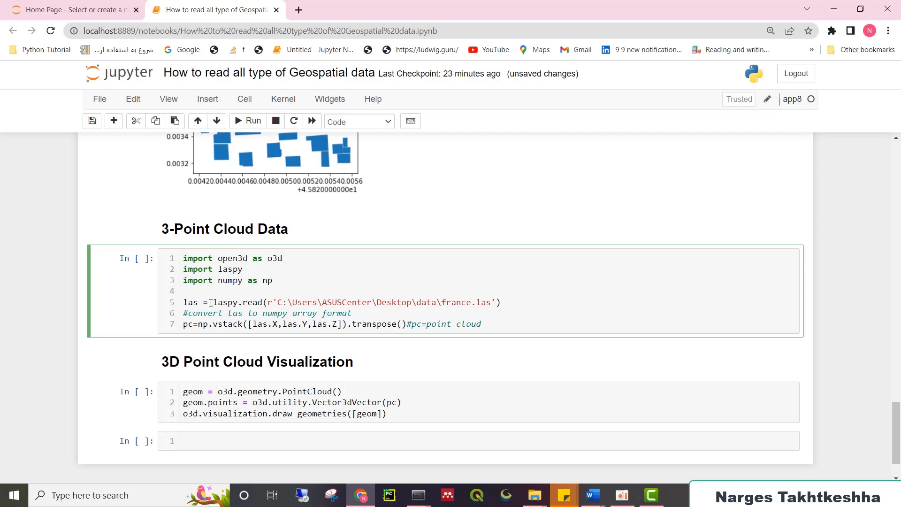
left_click(212, 302)
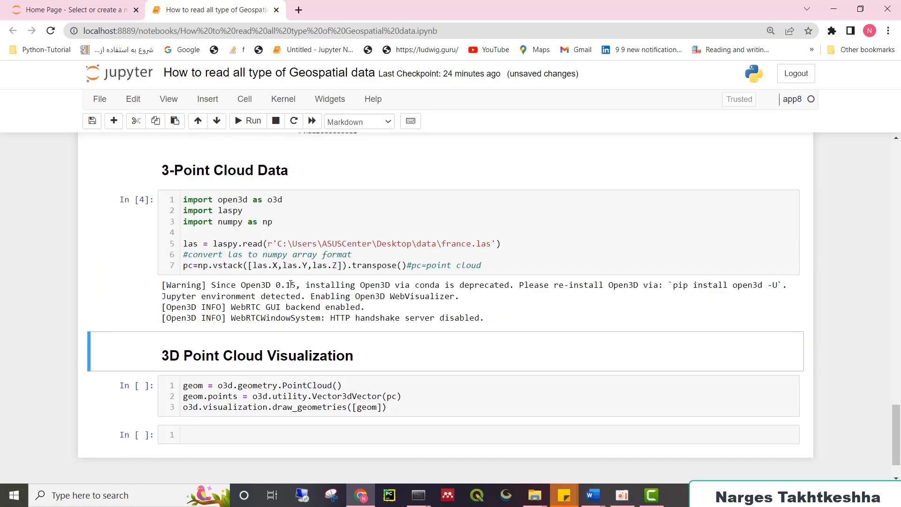
- Select the 3D Point Cloud Visualization cell and highlight its pc point array
scroll("down", 3)
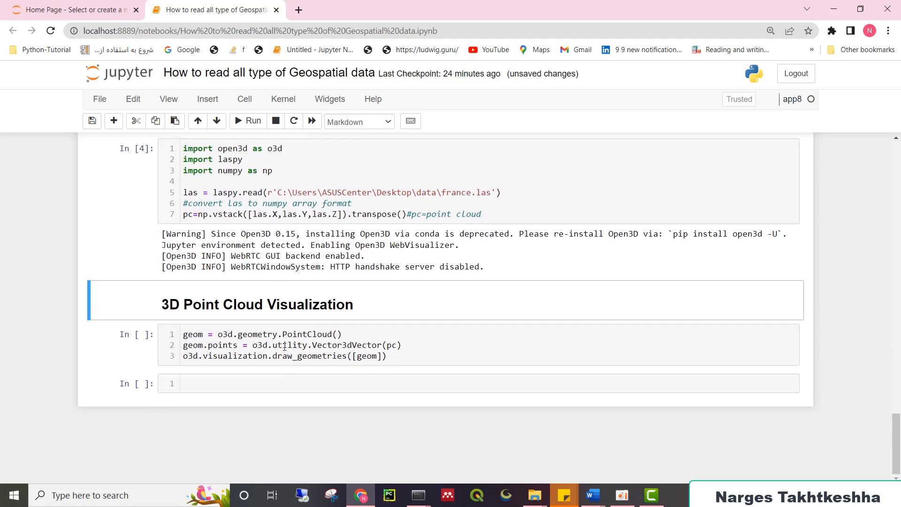
left_click(288, 345)
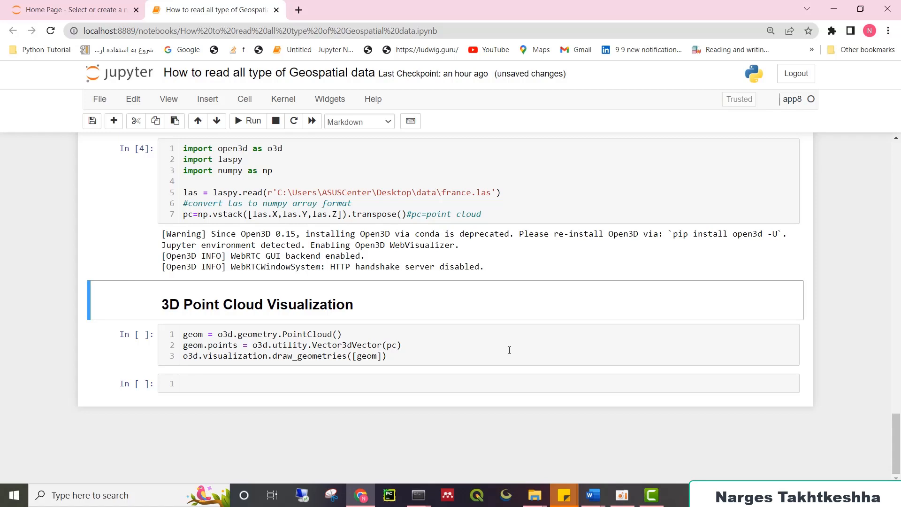
left_click(397, 345)
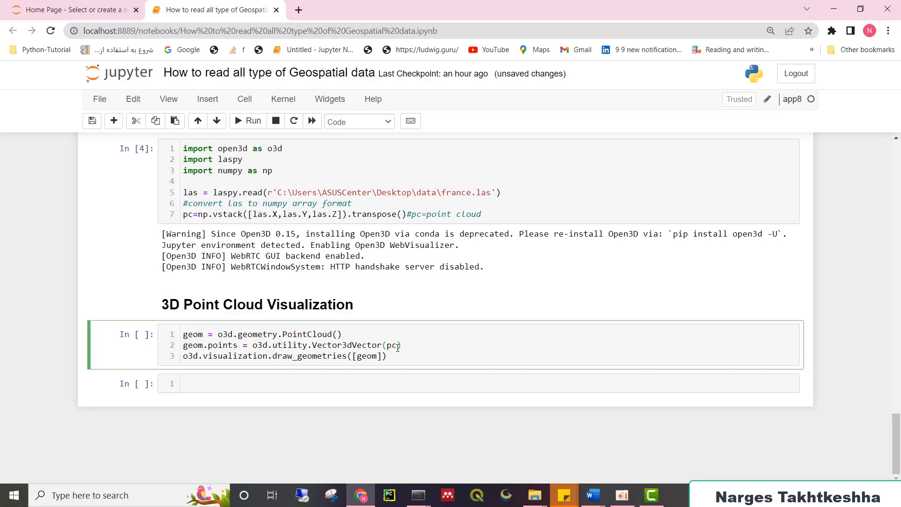
double_click(392, 345)
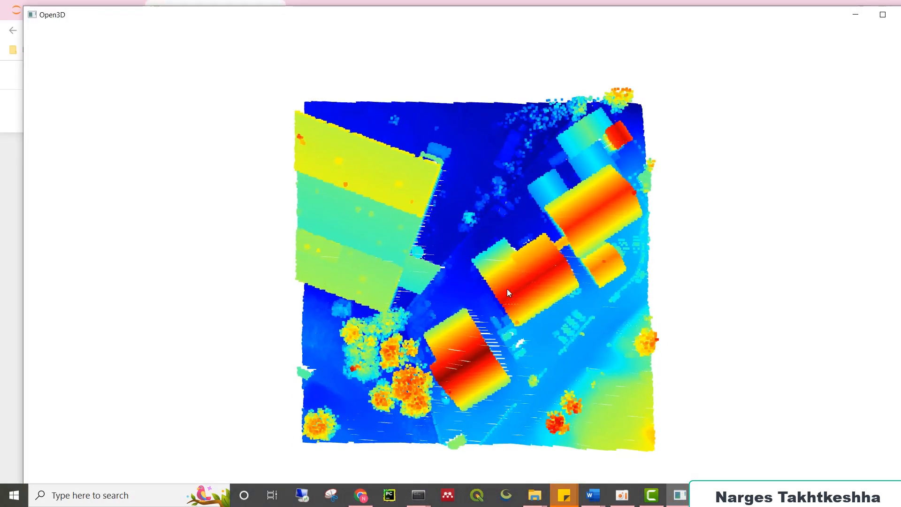
- Orbit the france.las point cloud to see roofs in 3D, then turn it to a top-down view
left_click_drag(506, 293, 419, 266)
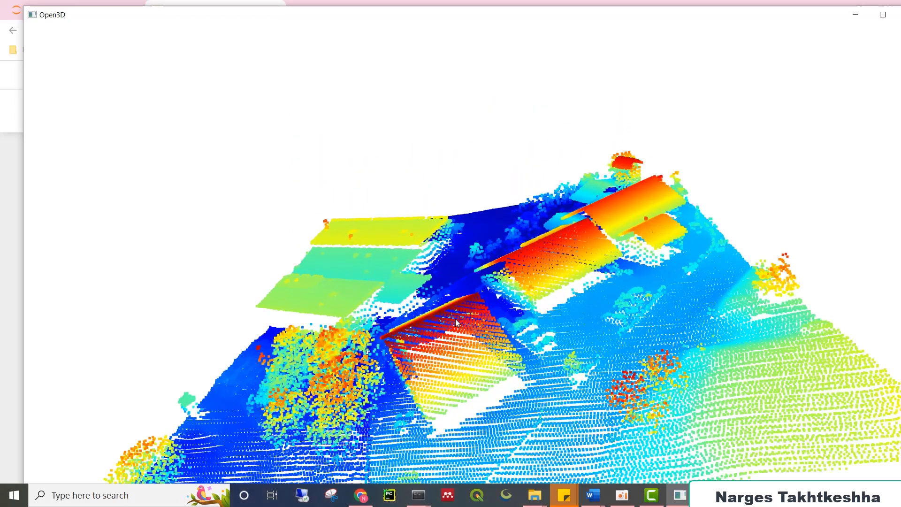
left_click_drag(457, 324, 486, 322)
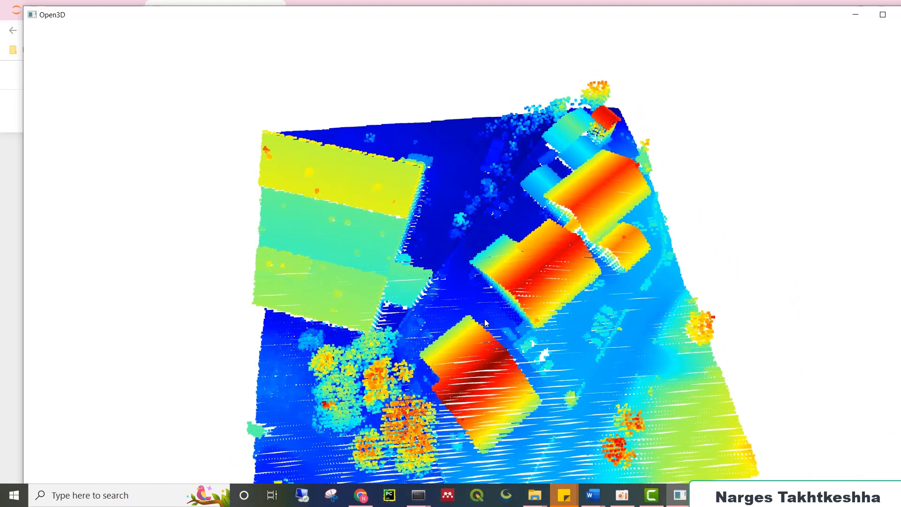
left_click_drag(486, 322, 644, 379)
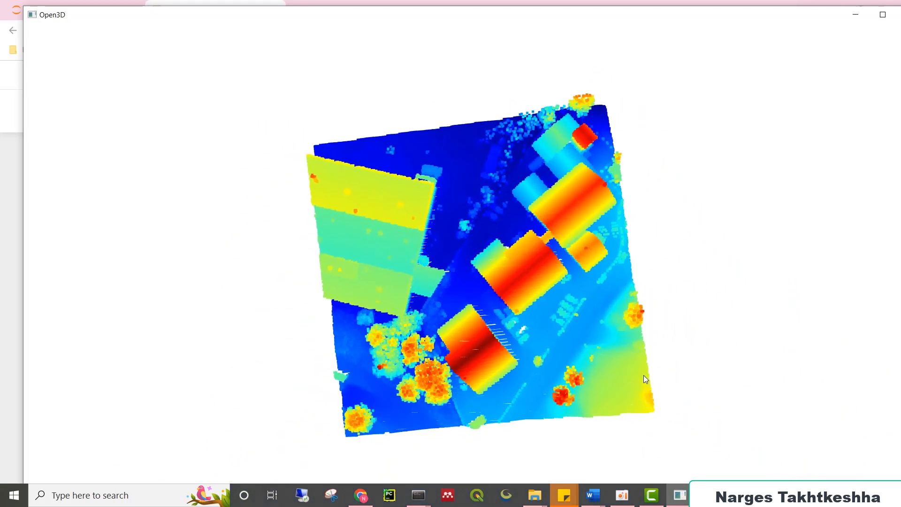